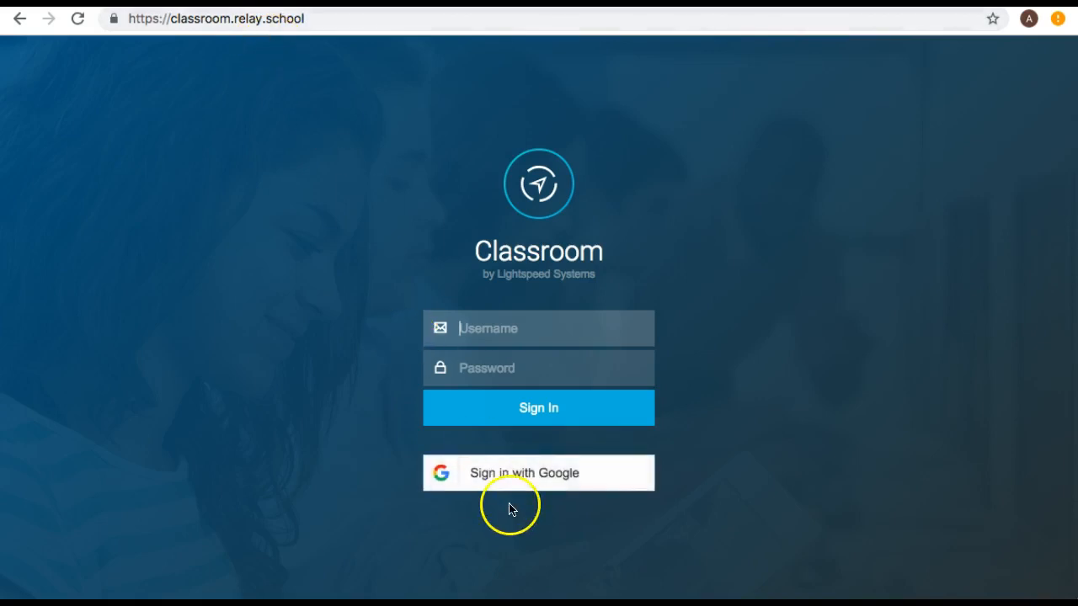
# Sign in with the school Google account to reach the Period 1 World History class page.
pyautogui.click(539, 472)
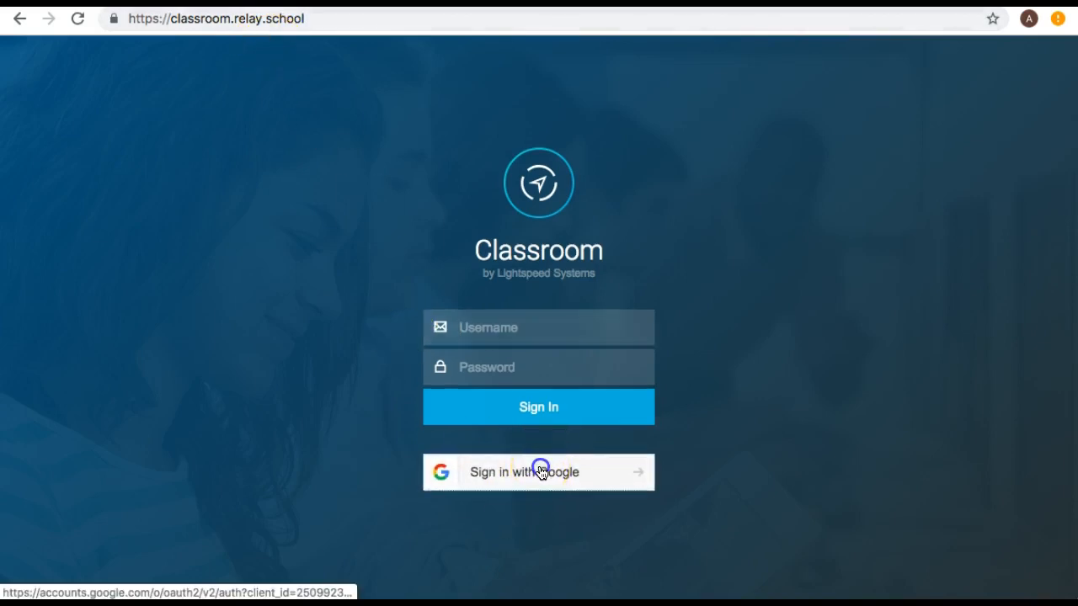
pyautogui.click(542, 471)
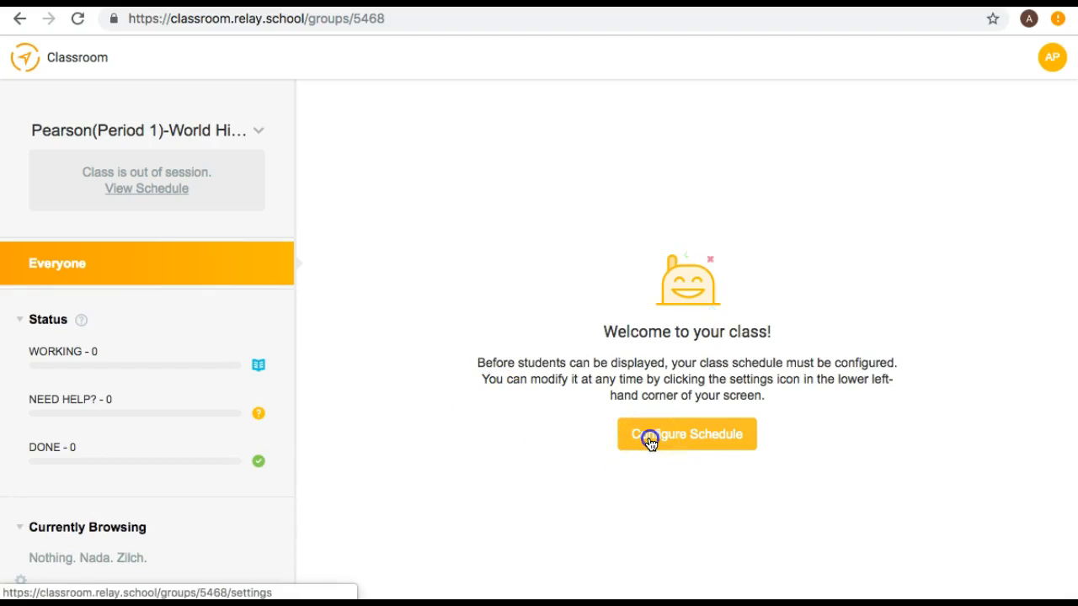
# Configure the schedule for Period 2 World History with its bell-schedule Period 2 times and save.
pyautogui.click(687, 434)
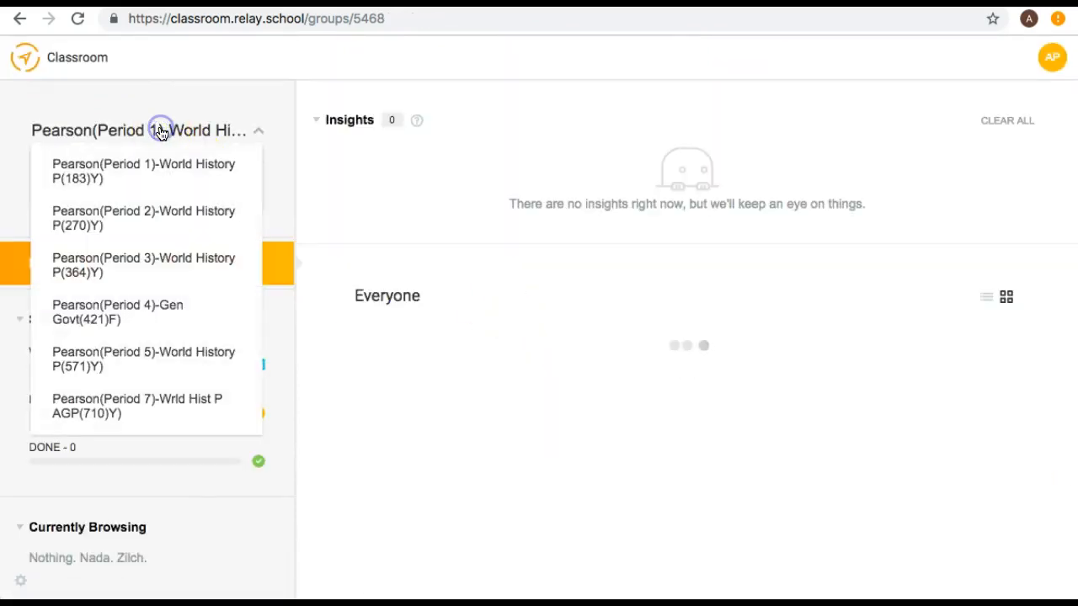
pyautogui.click(143, 219)
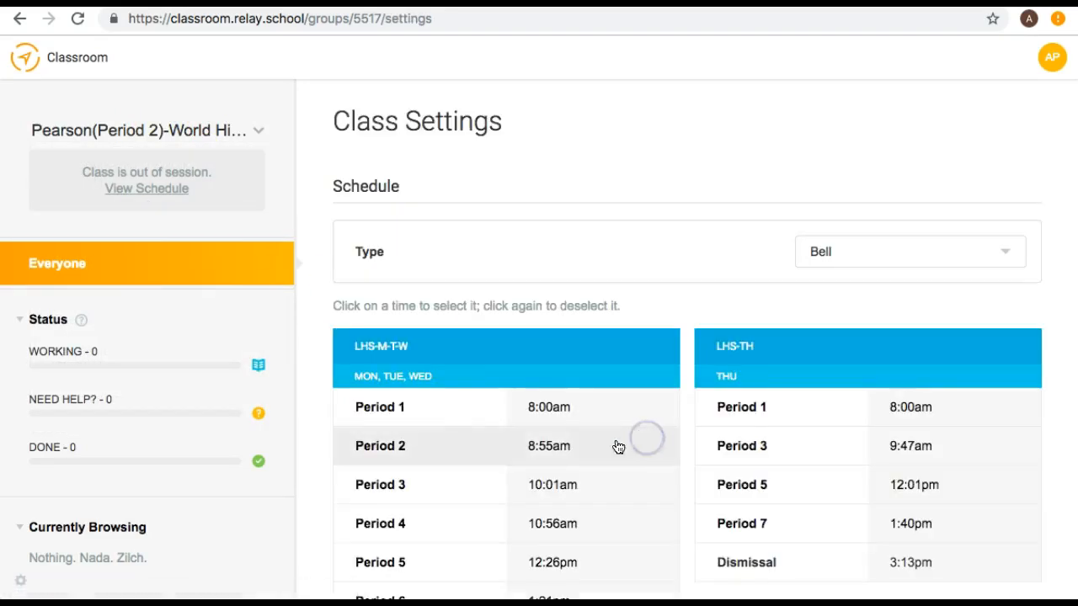
pyautogui.scroll(-3)
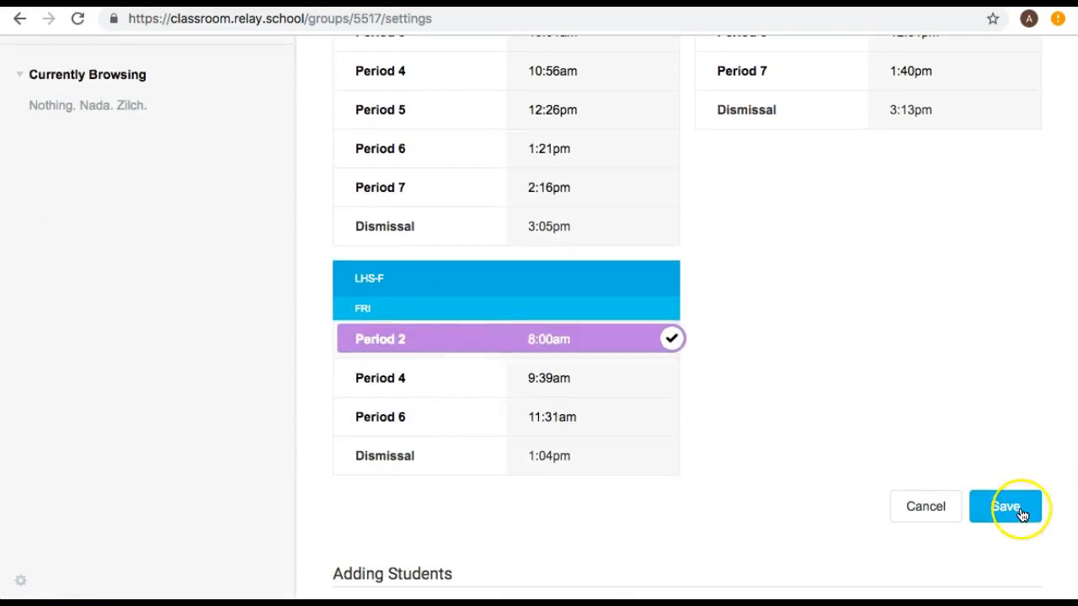
pyautogui.click(1007, 507)
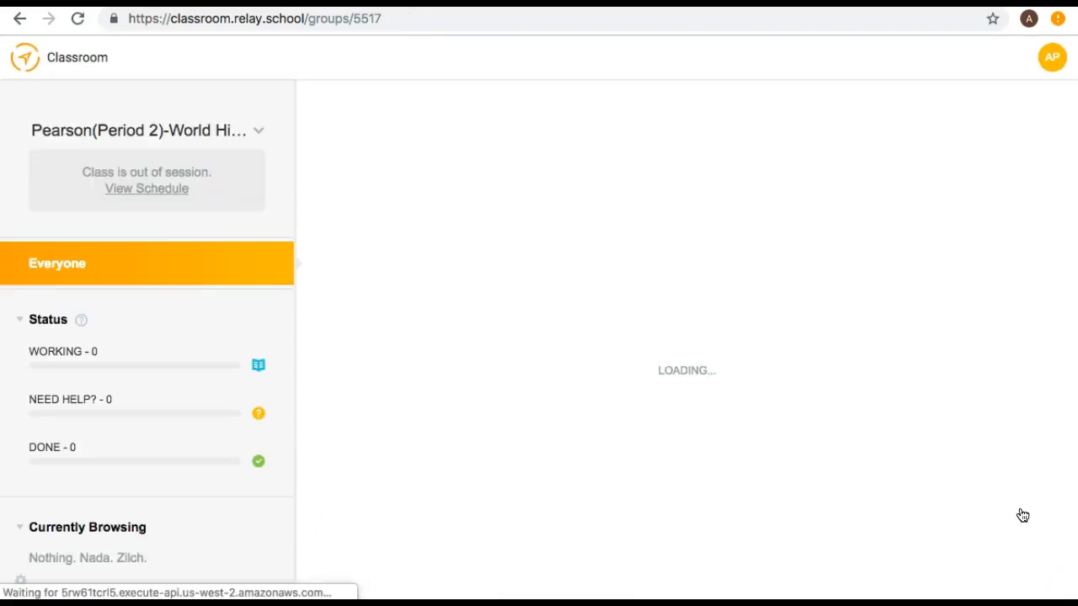
pyautogui.click(175, 132)
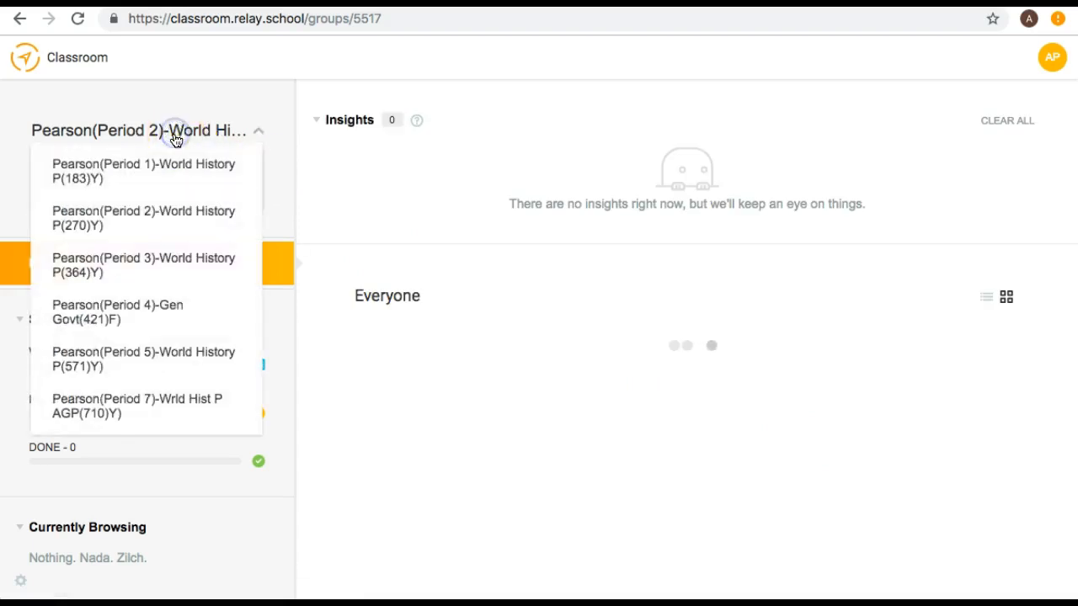
# Switch to Period 7 World History and show all student screens, confirming the prompt.
pyautogui.click(139, 406)
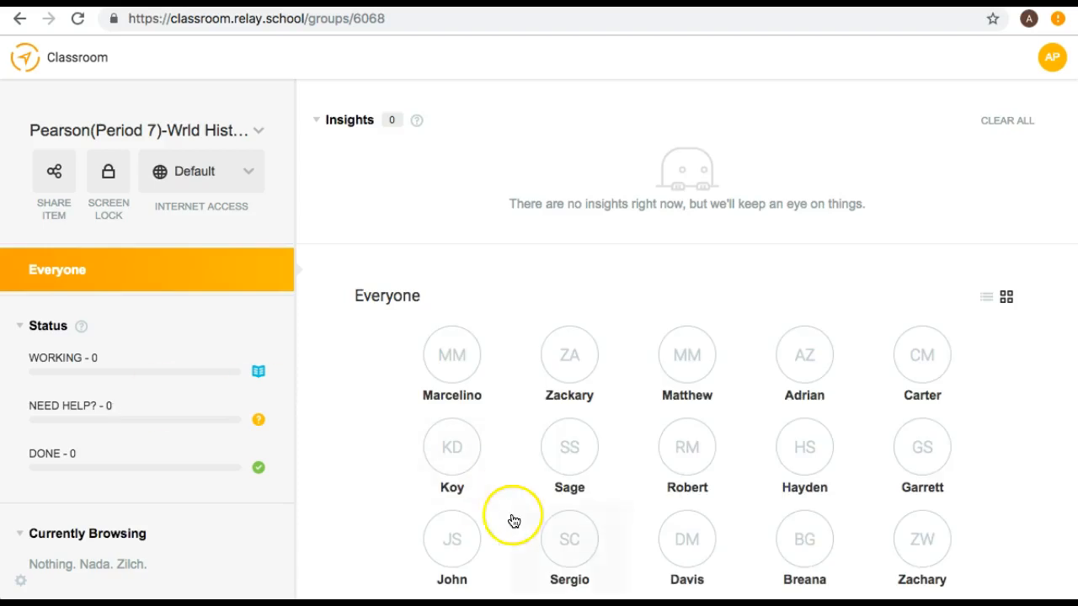
pyautogui.moveTo(1005, 296)
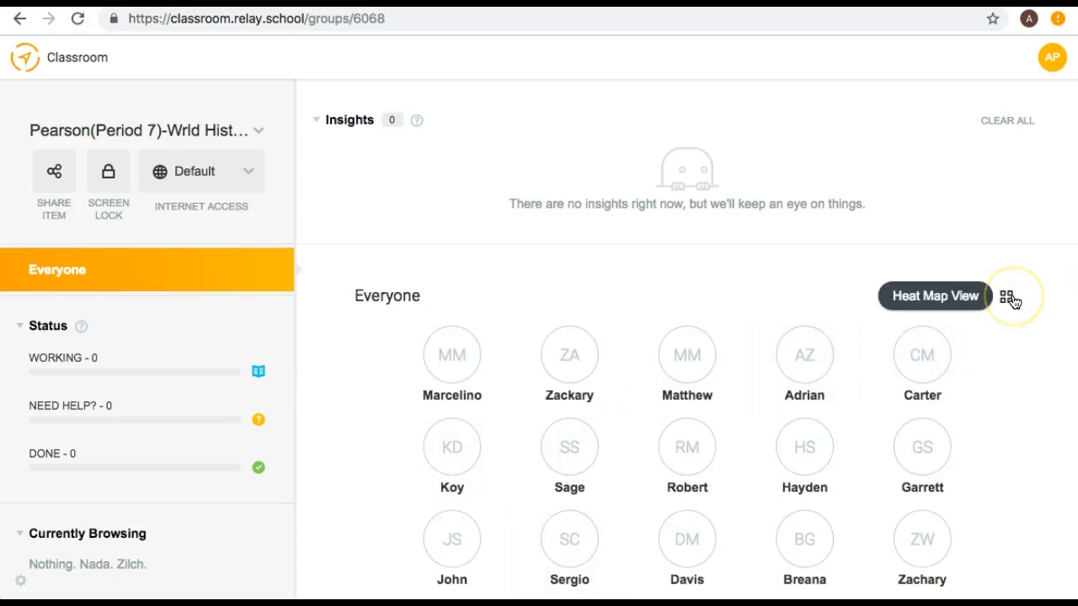
pyautogui.scroll(-3)
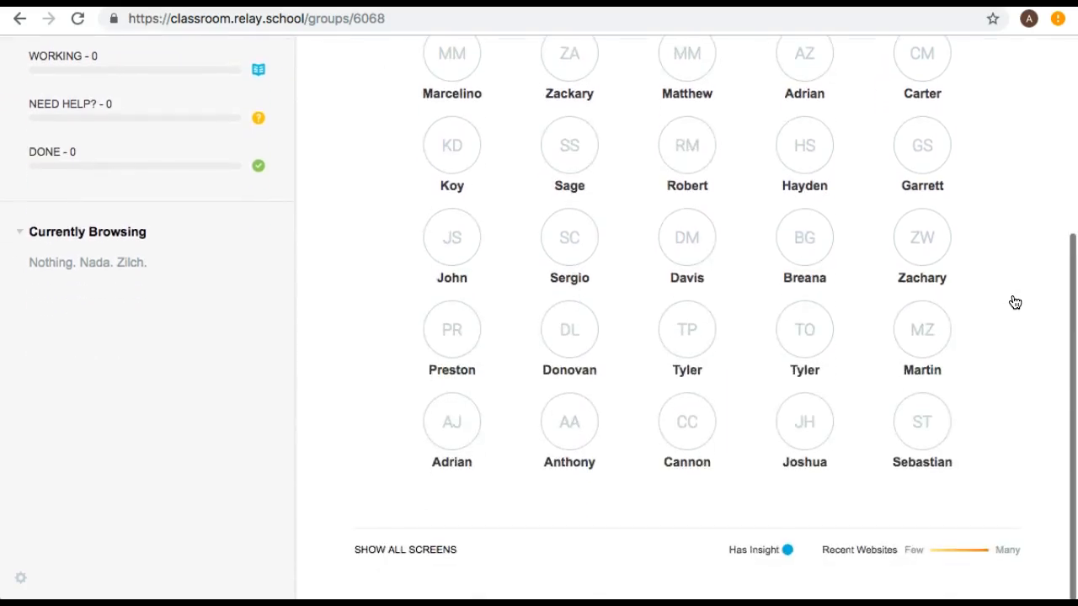
pyautogui.click(380, 549)
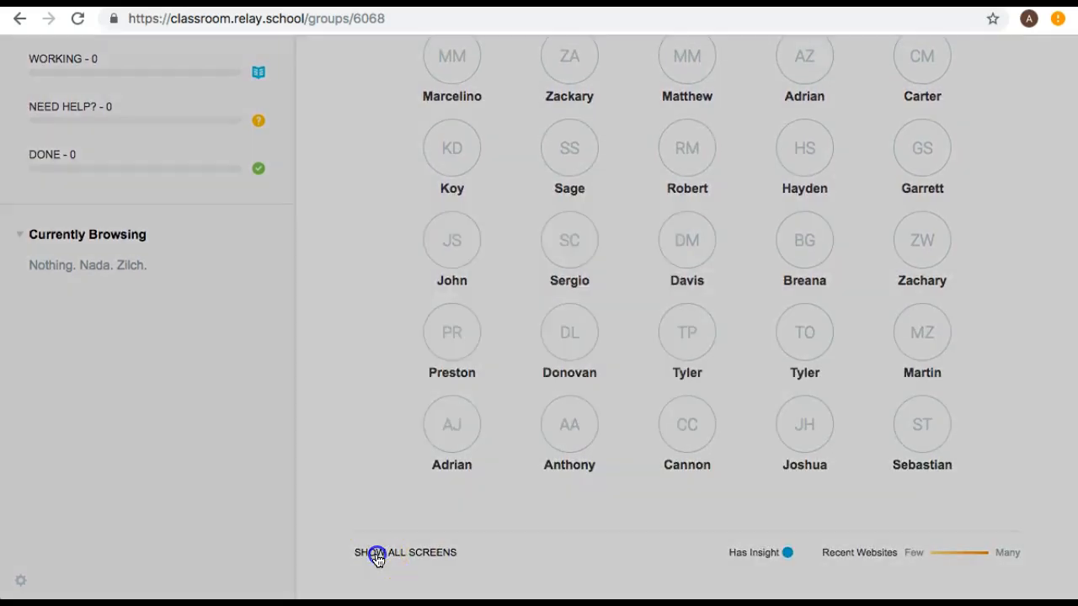
pyautogui.click(377, 556)
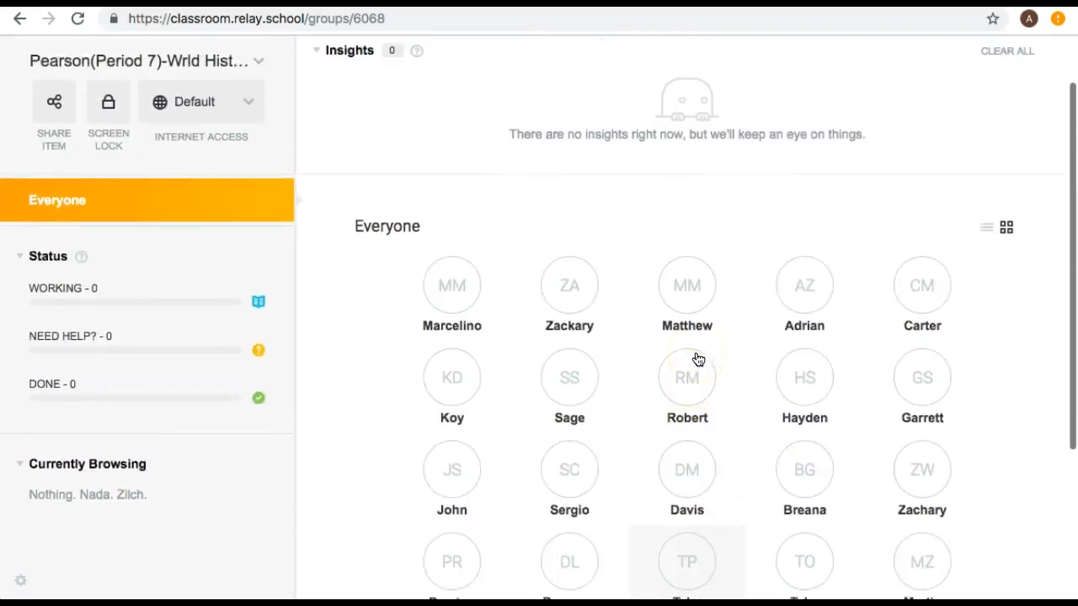
pyautogui.scroll(-3)
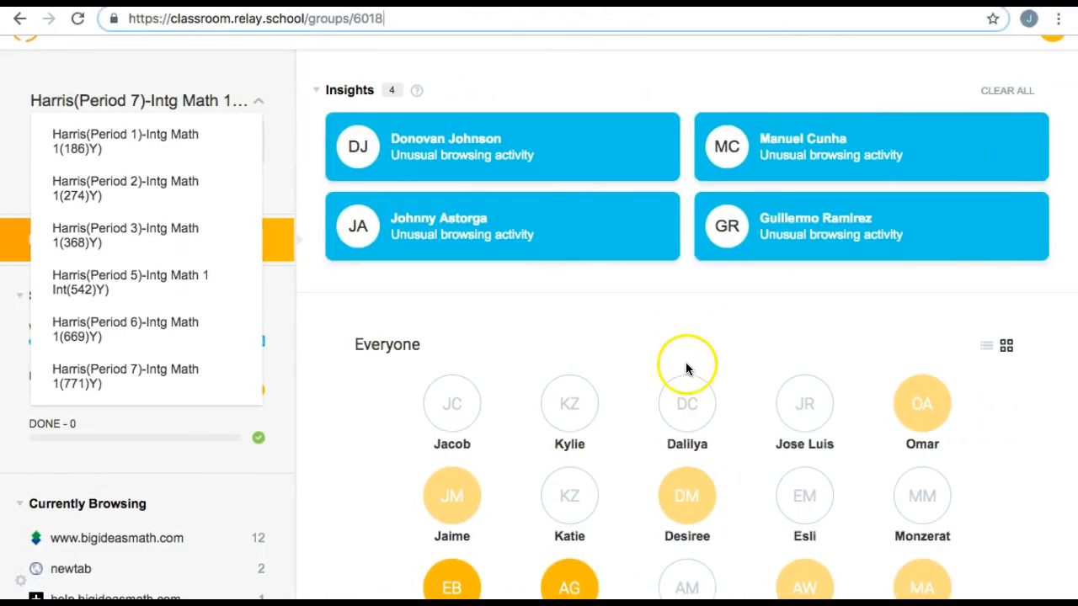
# Show all student screens for the Period 7 math class, continuing past the warning.
pyautogui.scroll(-3)
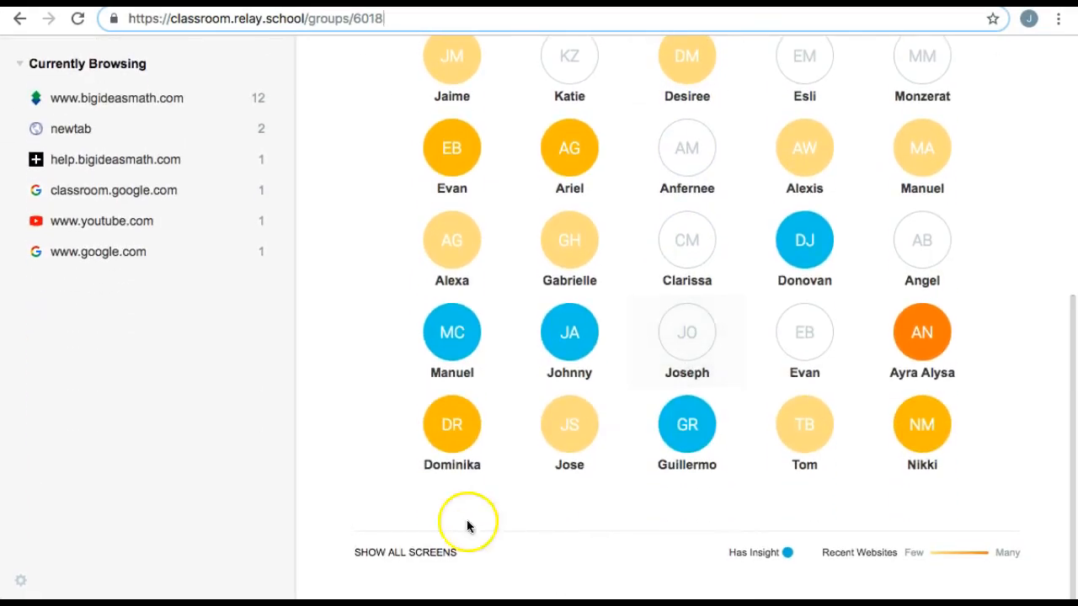
pyautogui.click(404, 552)
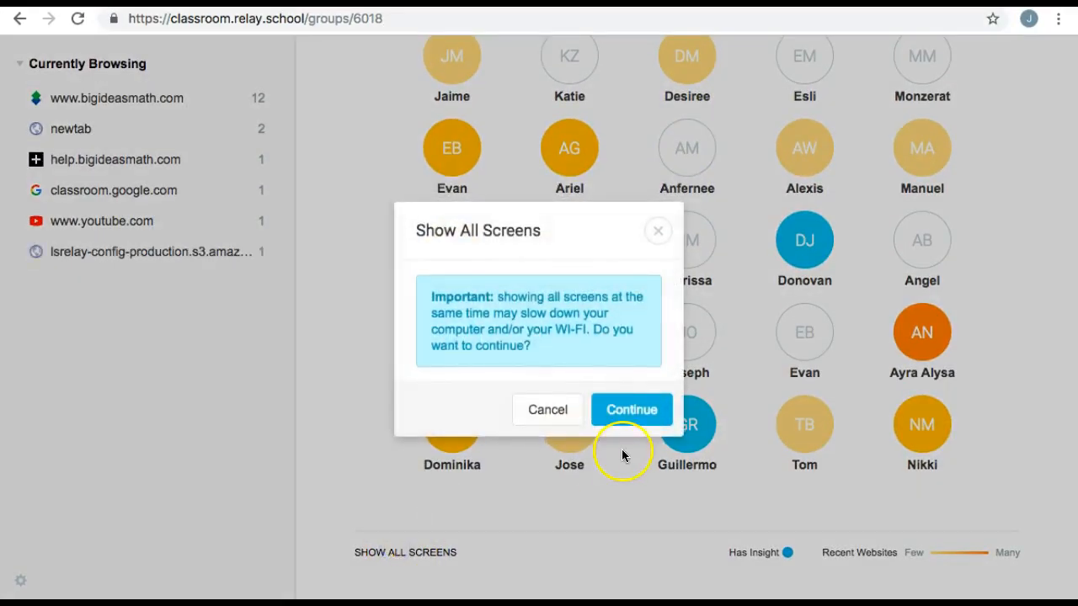
pyautogui.click(632, 409)
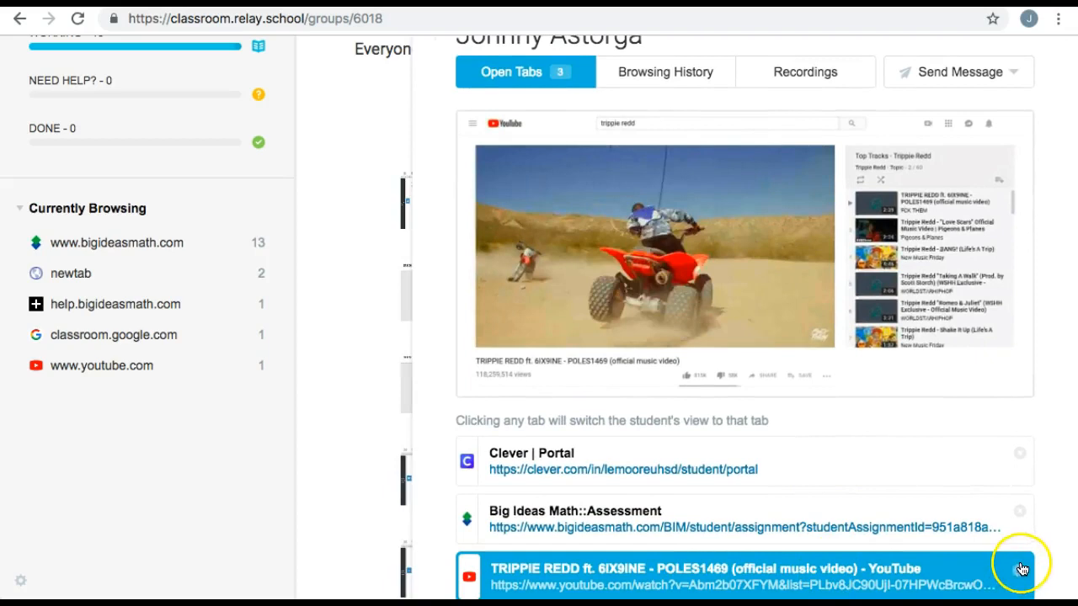
# Close one student's YouTube tab, leaving the Big Ideas Math tabs active.
pyautogui.click(1021, 566)
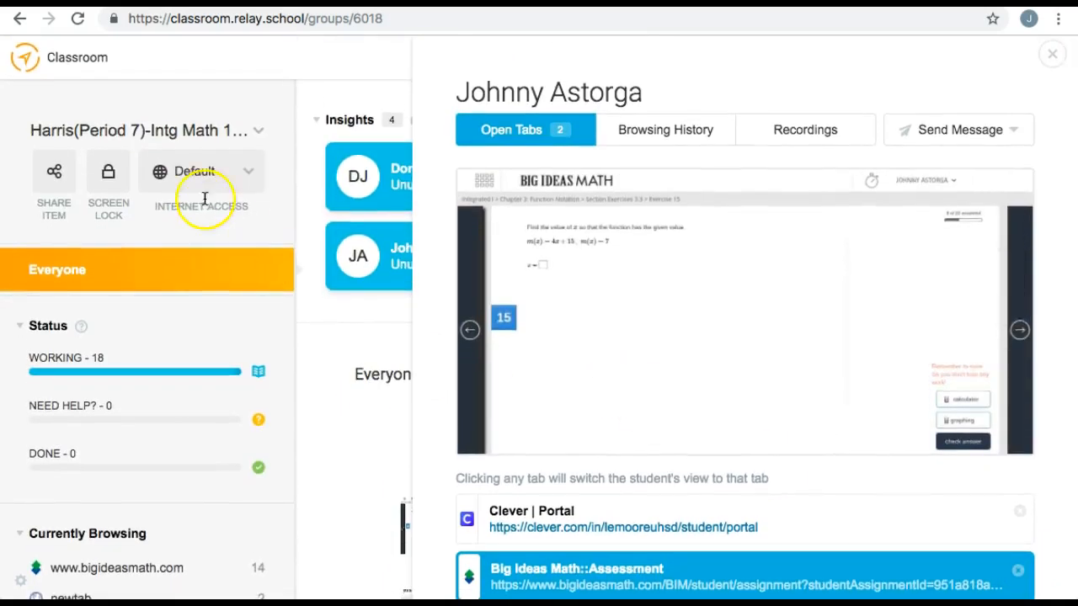
pyautogui.click(195, 172)
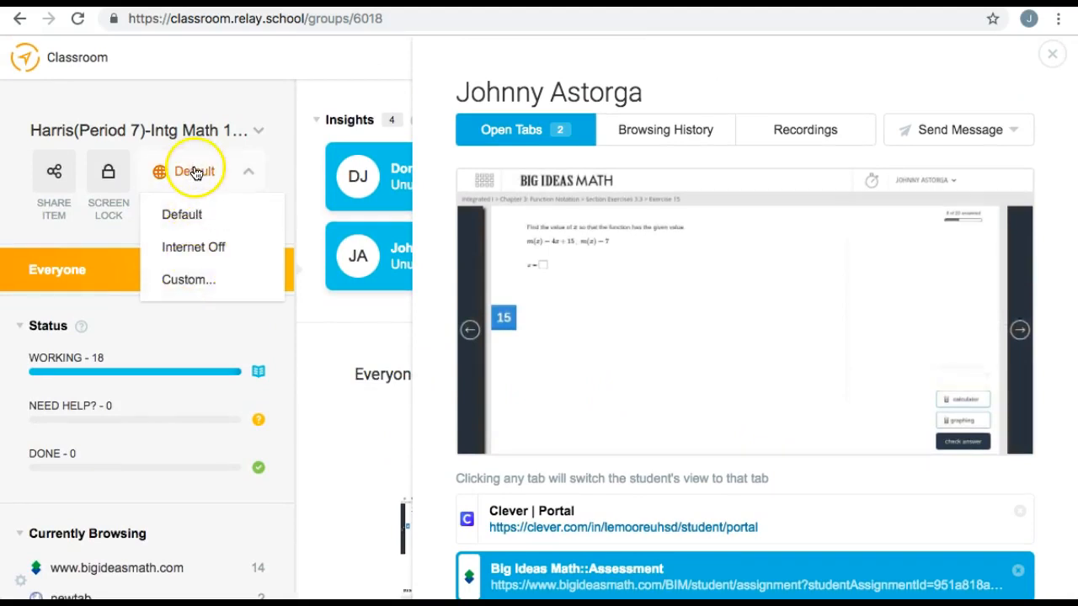
# Choose Custom internet access that restricts browsing to the listed school websites.
pyautogui.click(189, 279)
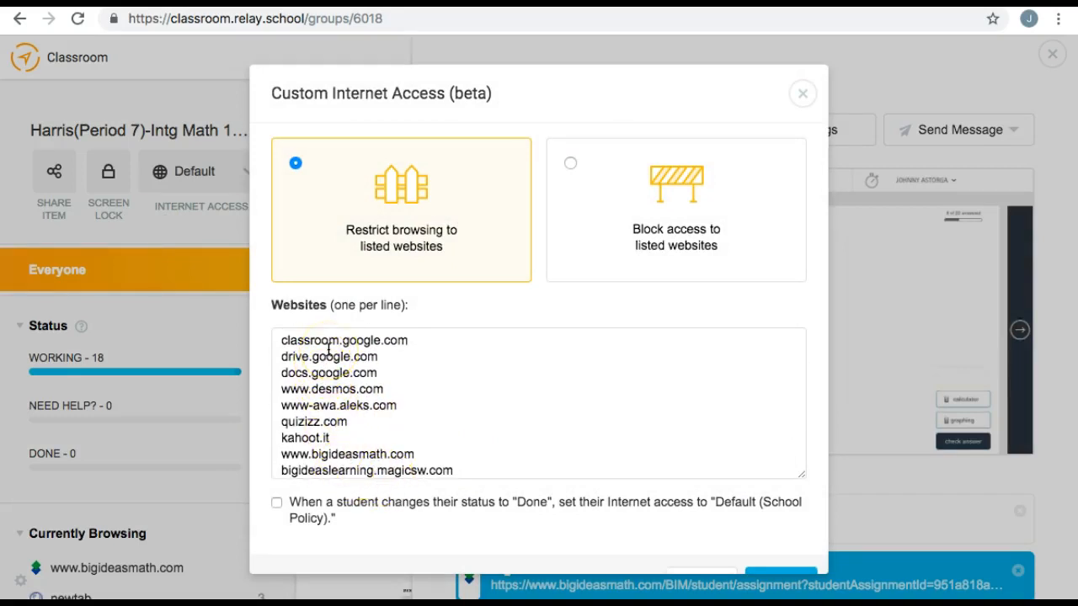
pyautogui.moveTo(684, 296)
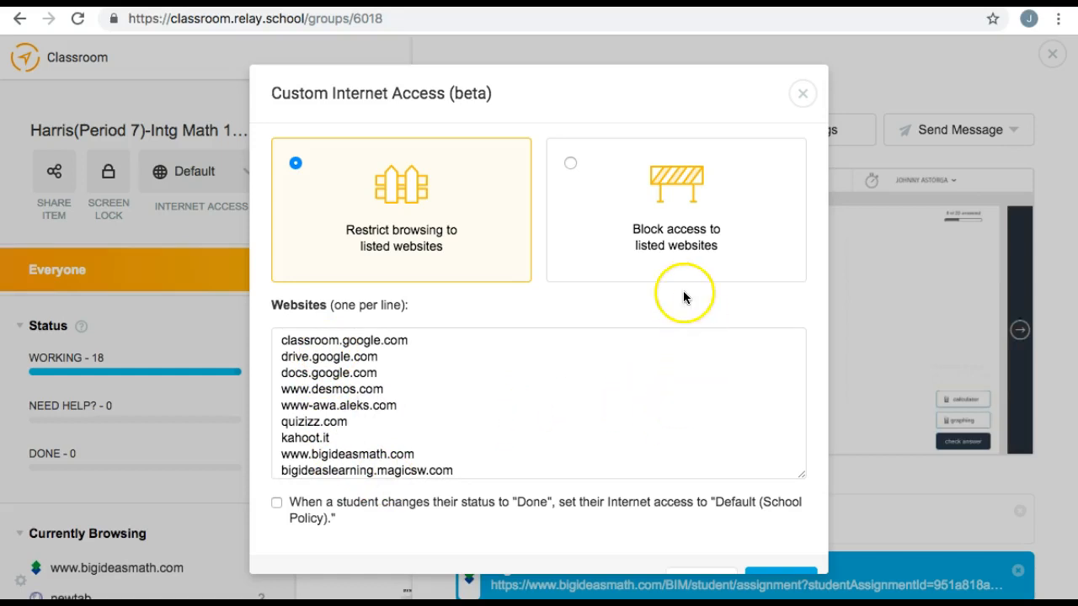